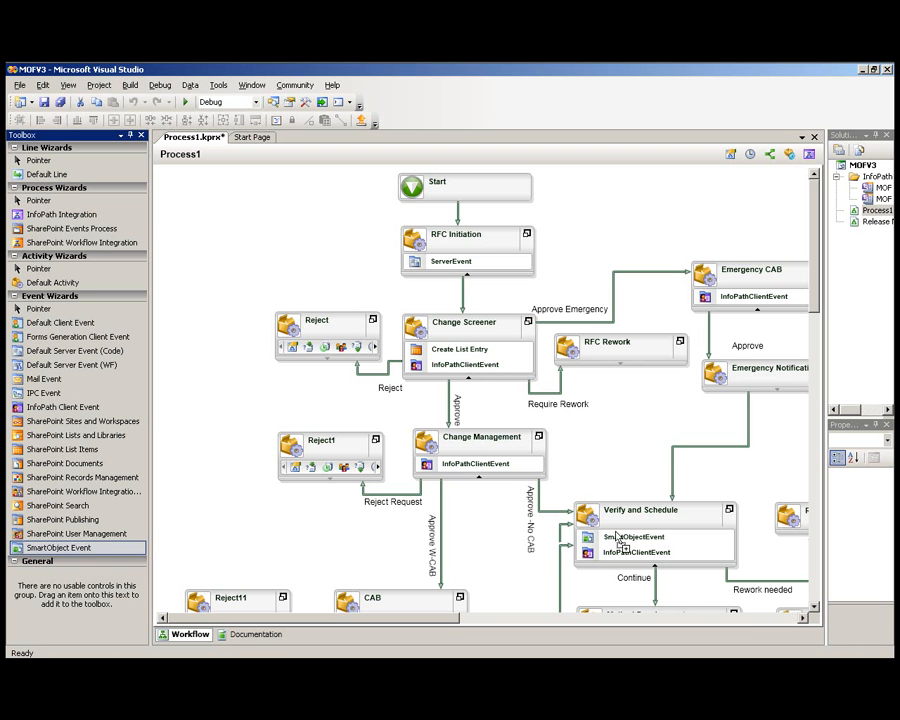
Step: Drop a SmartObject Event onto the Verify and Schedule activity to launch its wizard
left_click(39, 308)
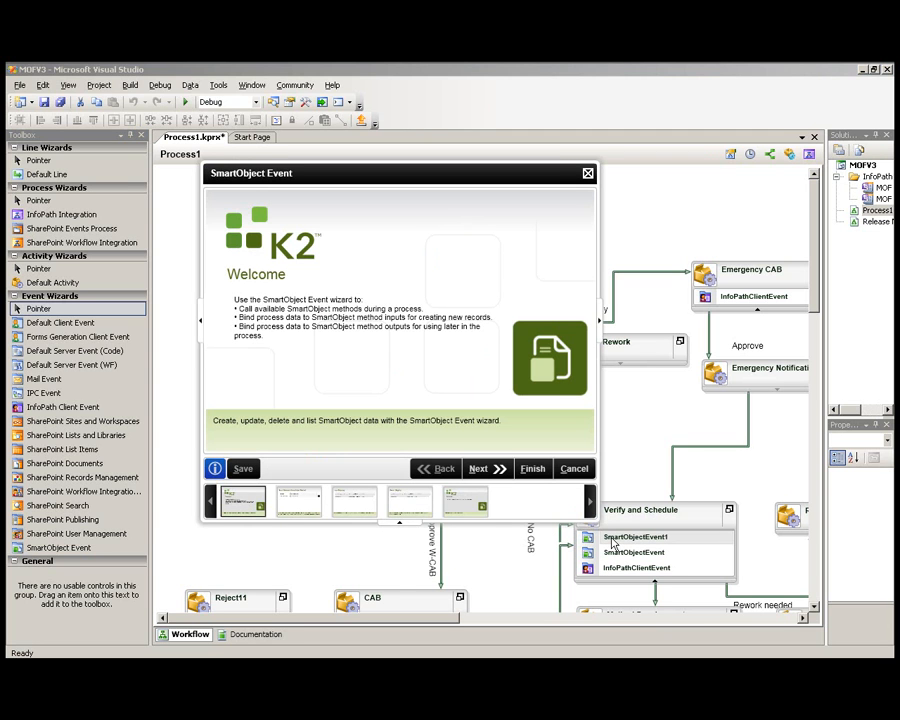
mouse_move(562, 513)
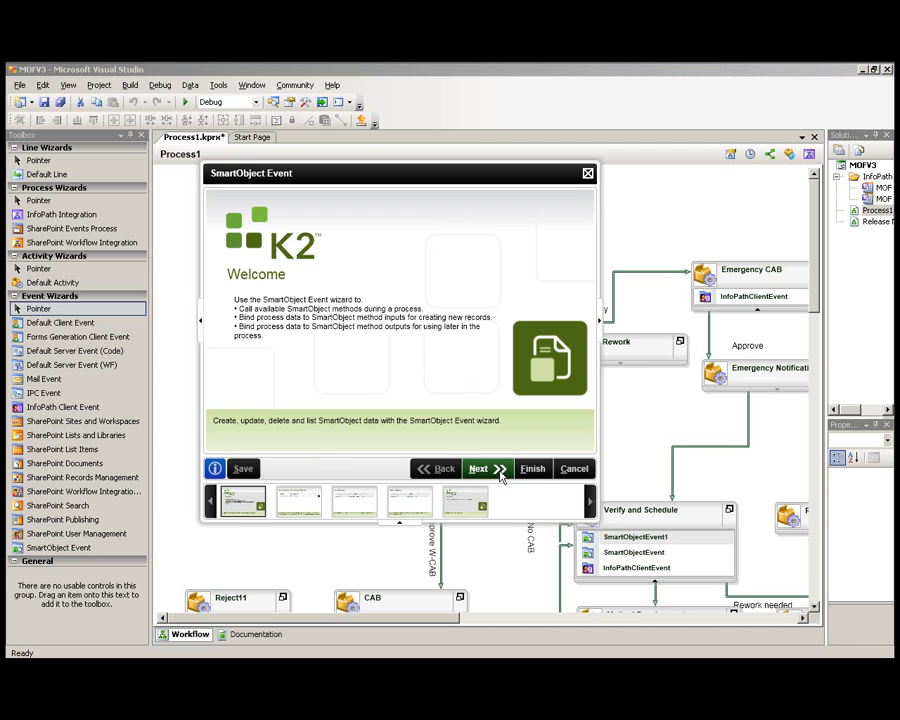
Step: Name the event 'Create Change Record' and browse for its SmartObject method
left_click(478, 468)
type("Create Change Re")
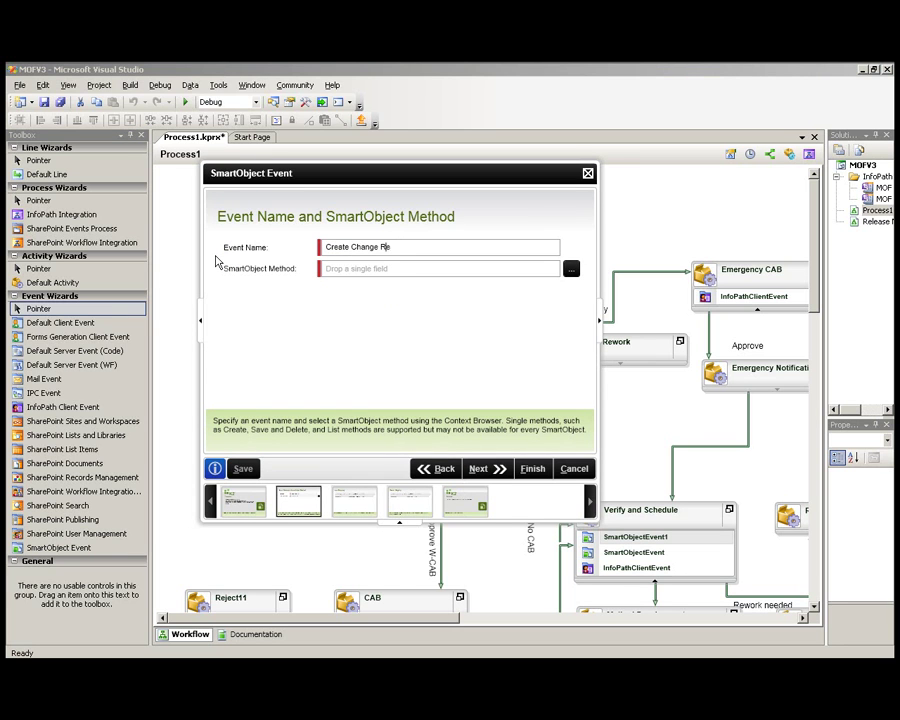
type("cord")
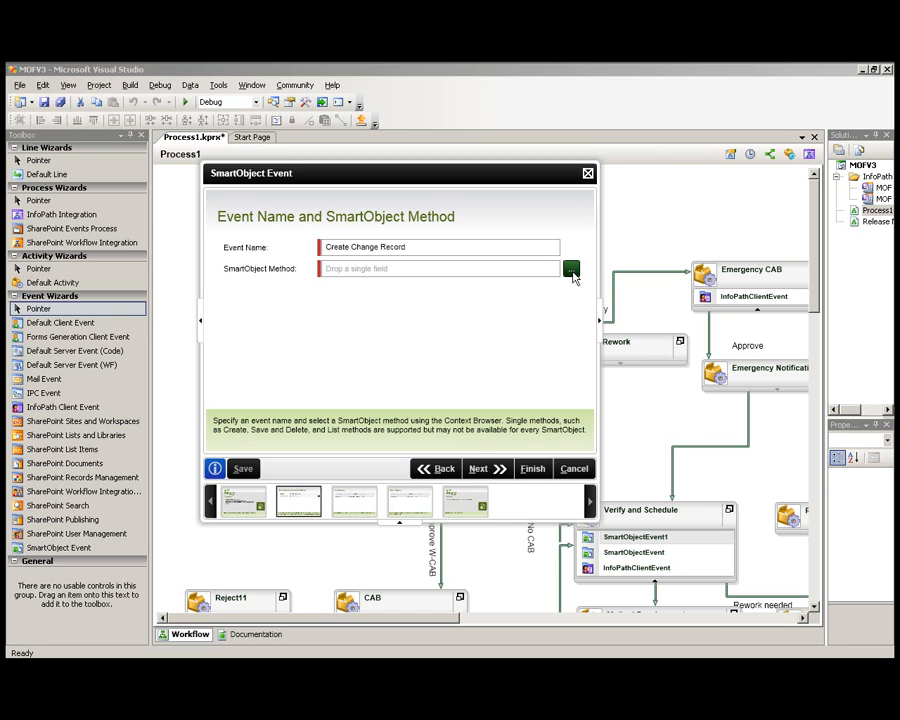
left_click(571, 268)
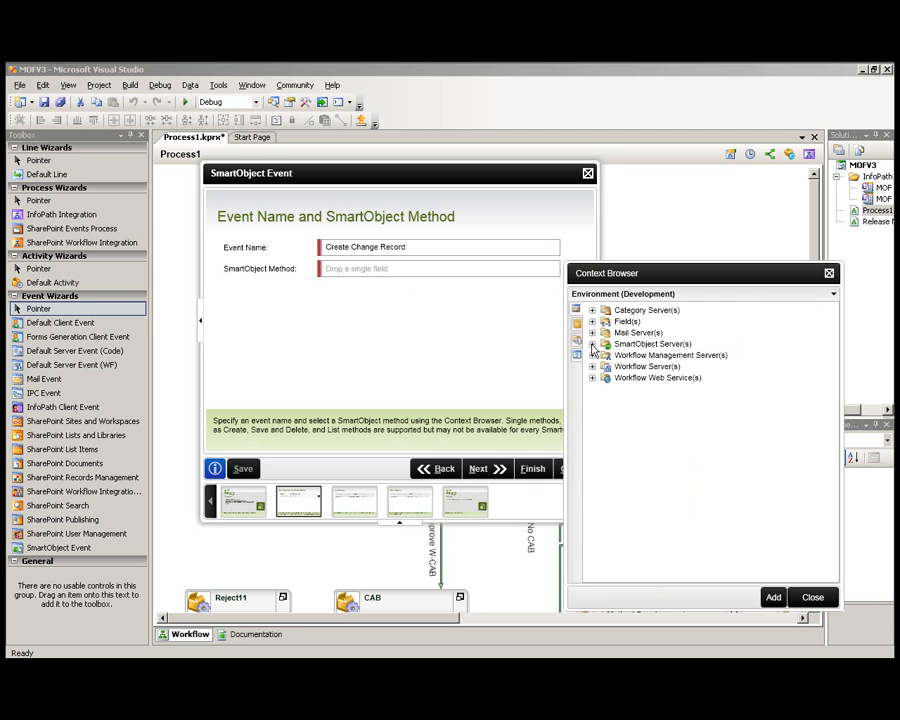
Step: Expand SmartObject Server > SmartObject1 > RFC SO to list its single methods
left_click(593, 344)
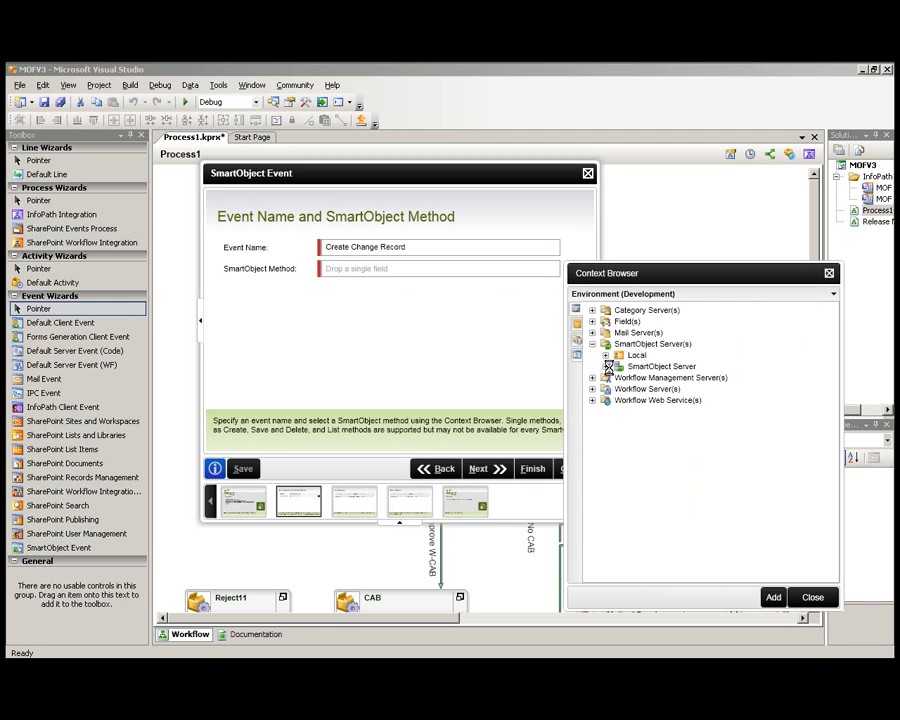
left_click(606, 366)
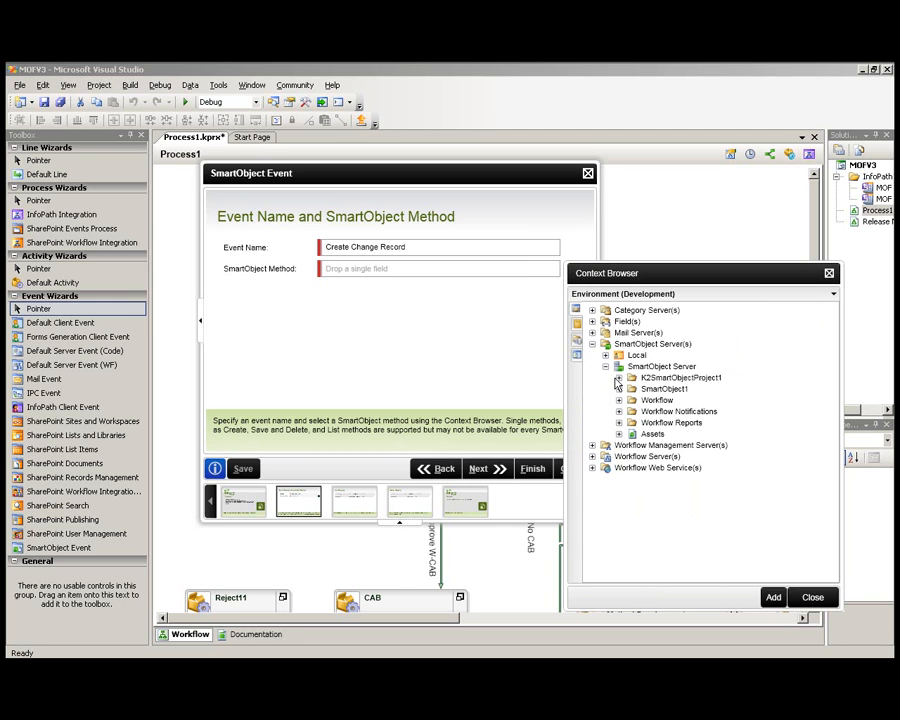
left_click(619, 388)
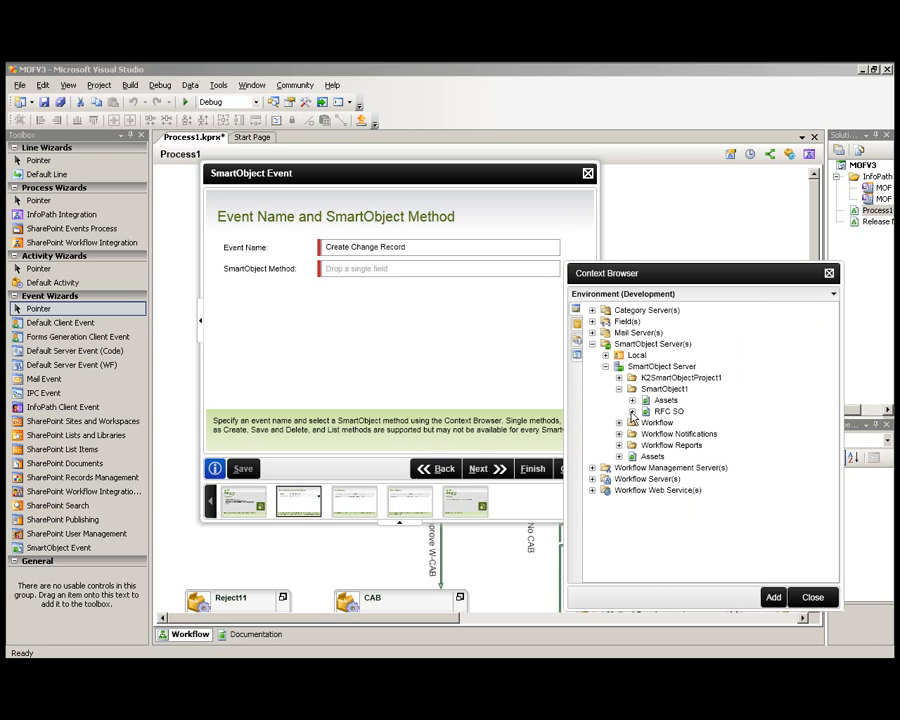
left_click(633, 411)
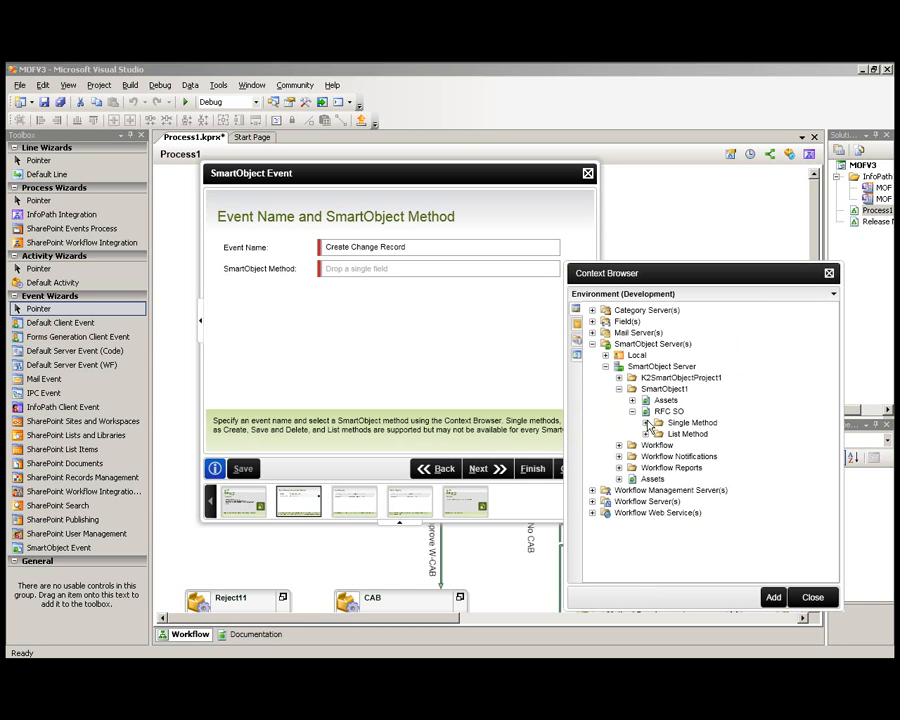
left_click(652, 422)
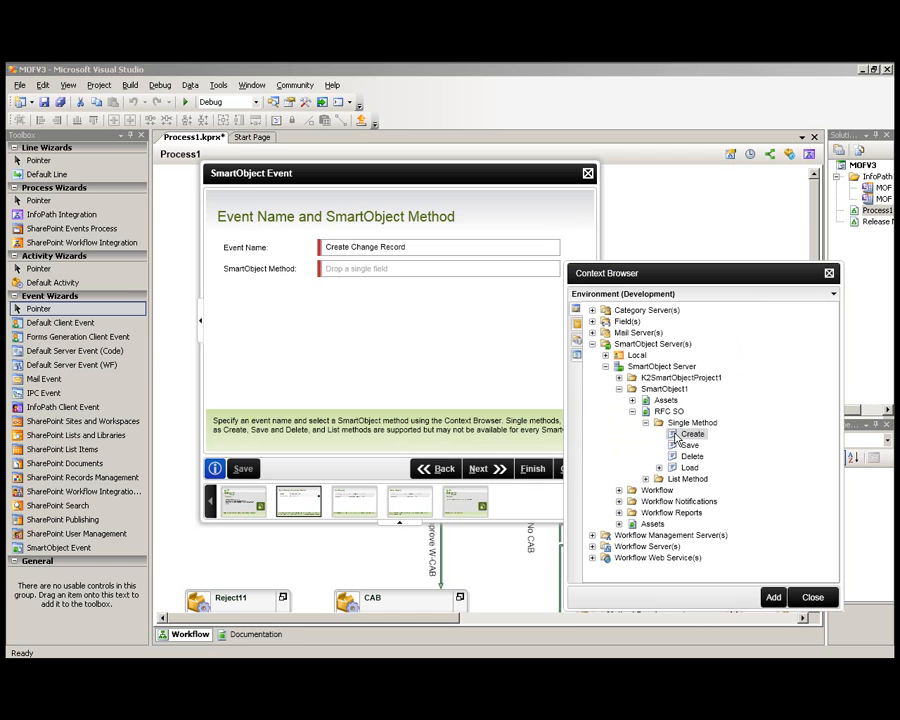
mouse_move(752, 582)
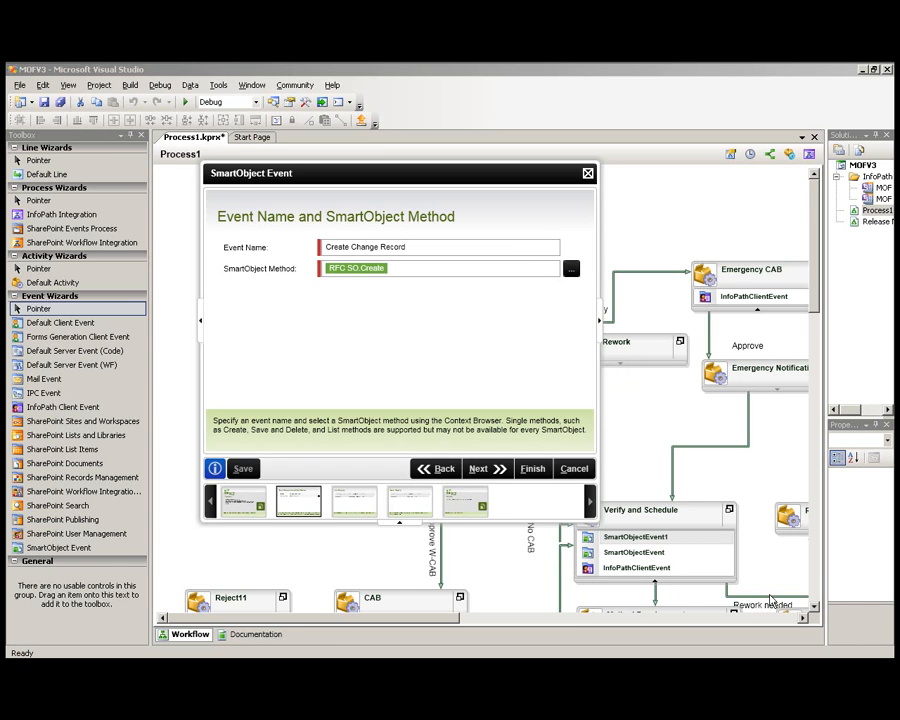
mouse_move(608, 522)
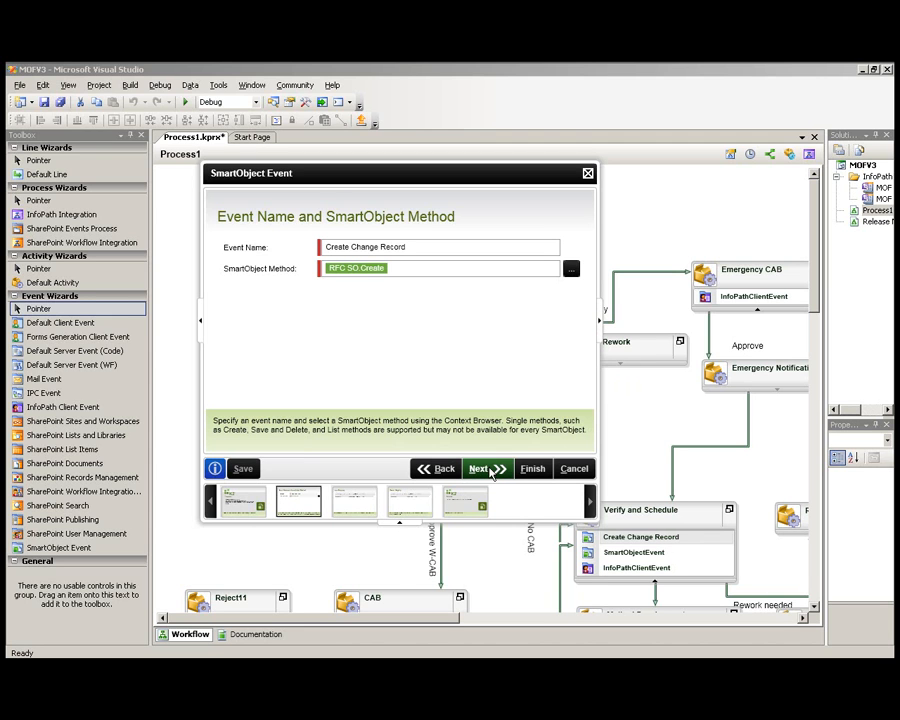
Step: Advance the wizard to the Input Mapping page with RFC SO.Create selected
left_click(484, 468)
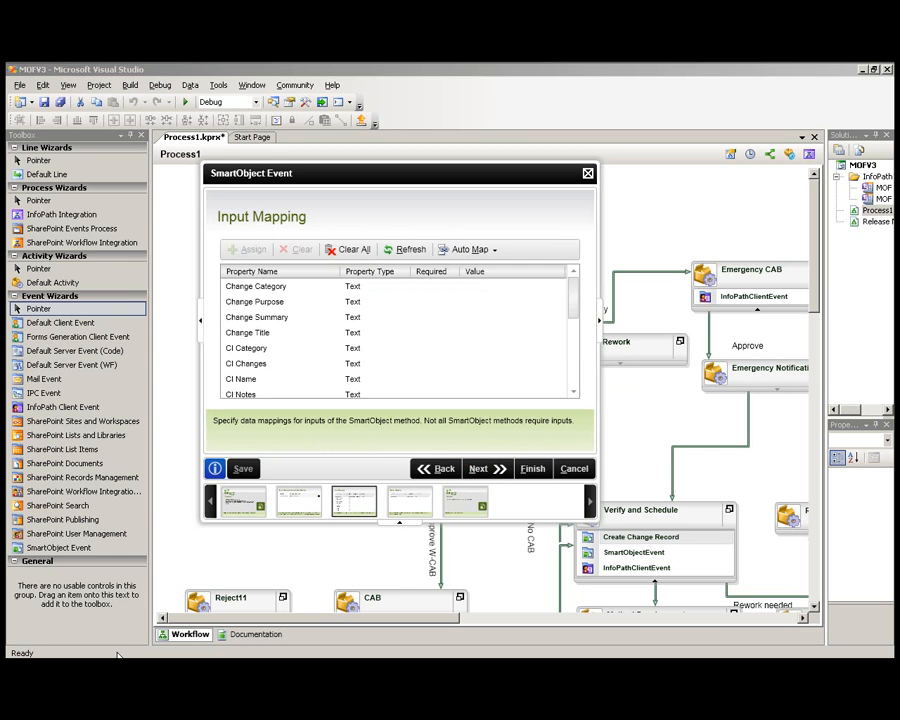
mouse_move(561, 316)
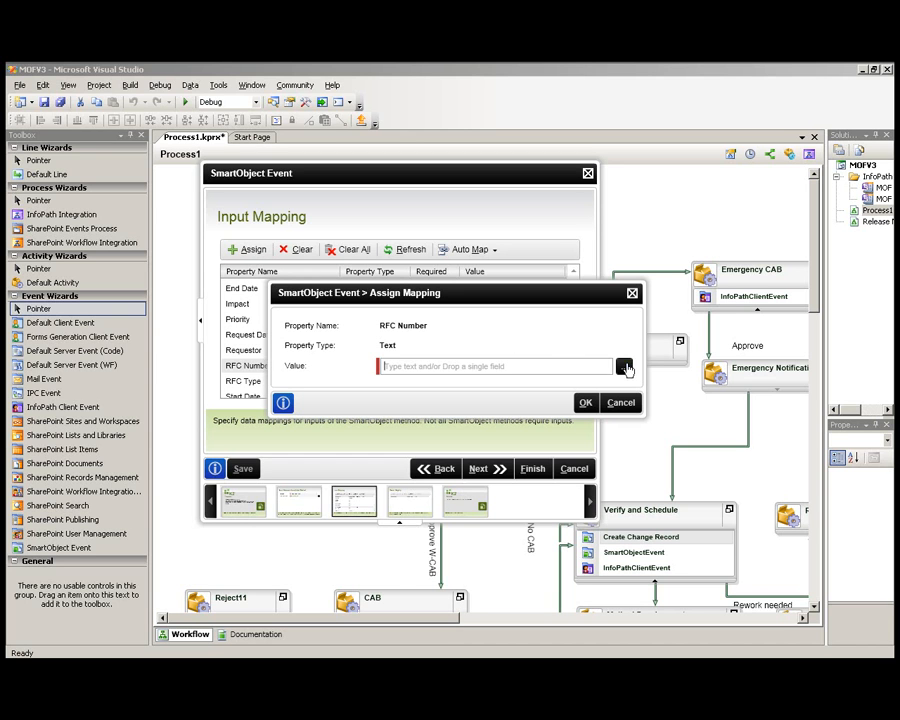
Step: Map RFC Number to MOF V3 ChangeOrder > RequestDetails > RequestNumber
left_click(625, 366)
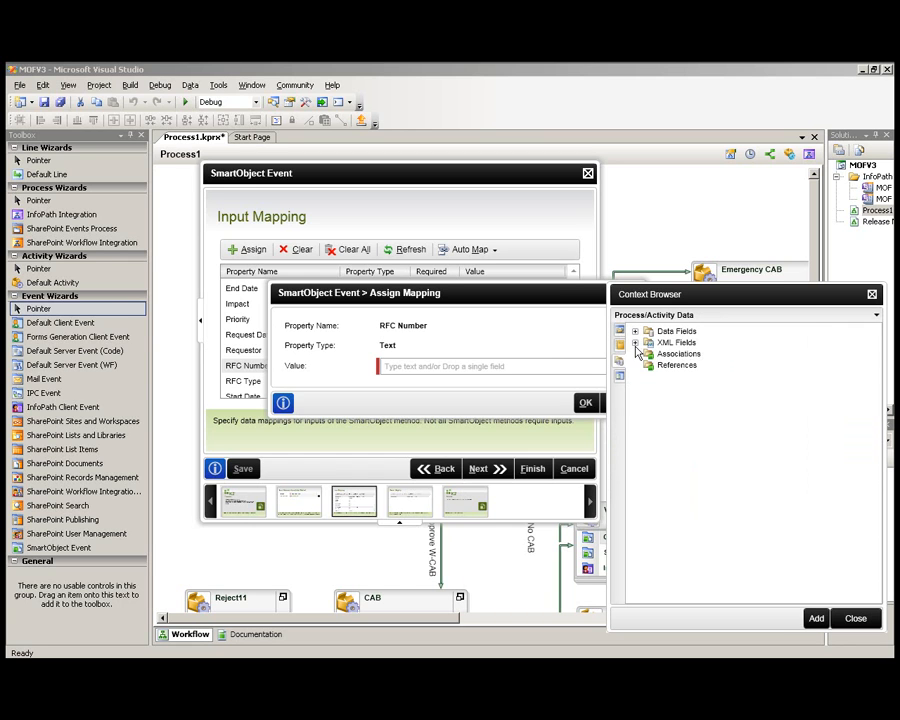
left_click(635, 342)
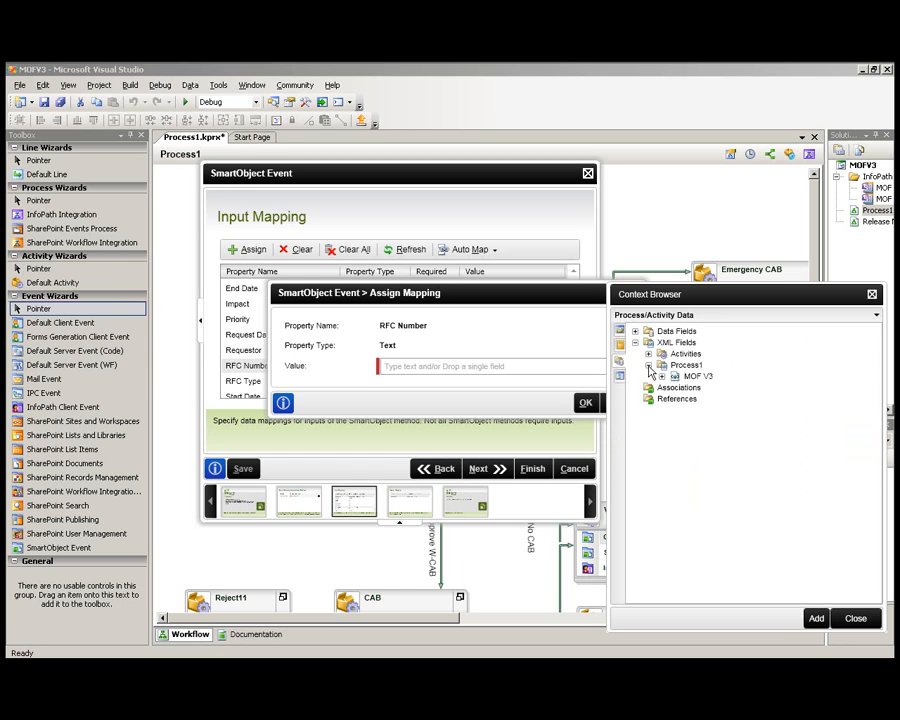
left_click(676, 376)
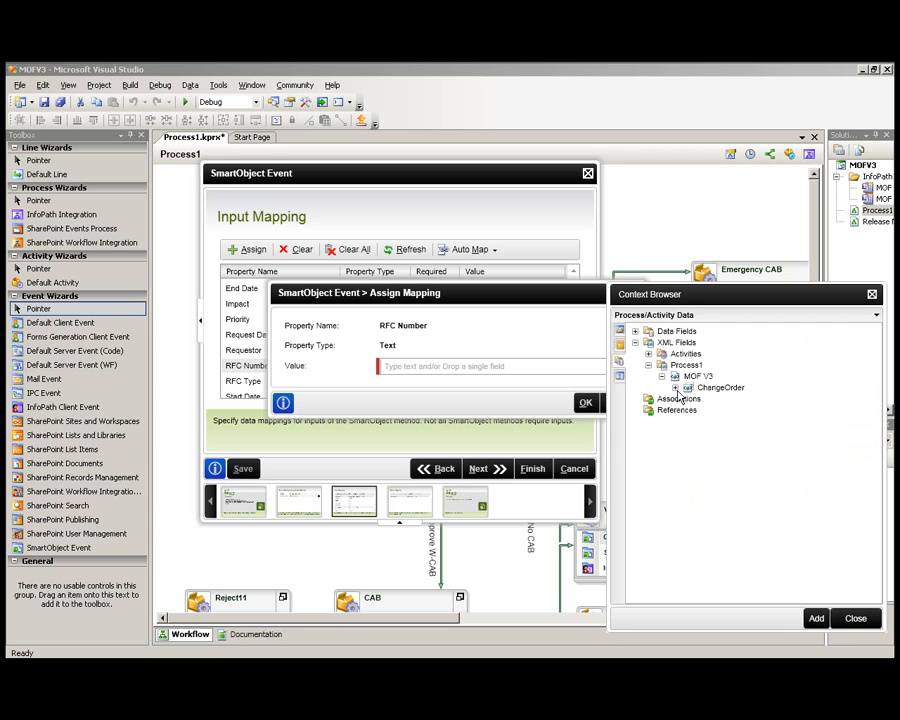
left_click(676, 387)
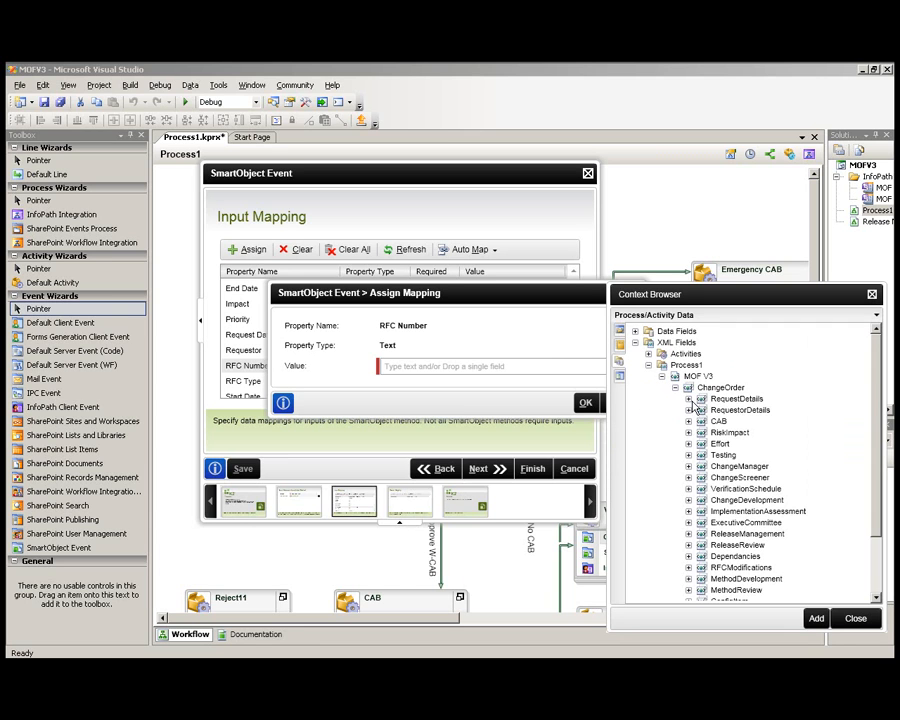
left_click(688, 399)
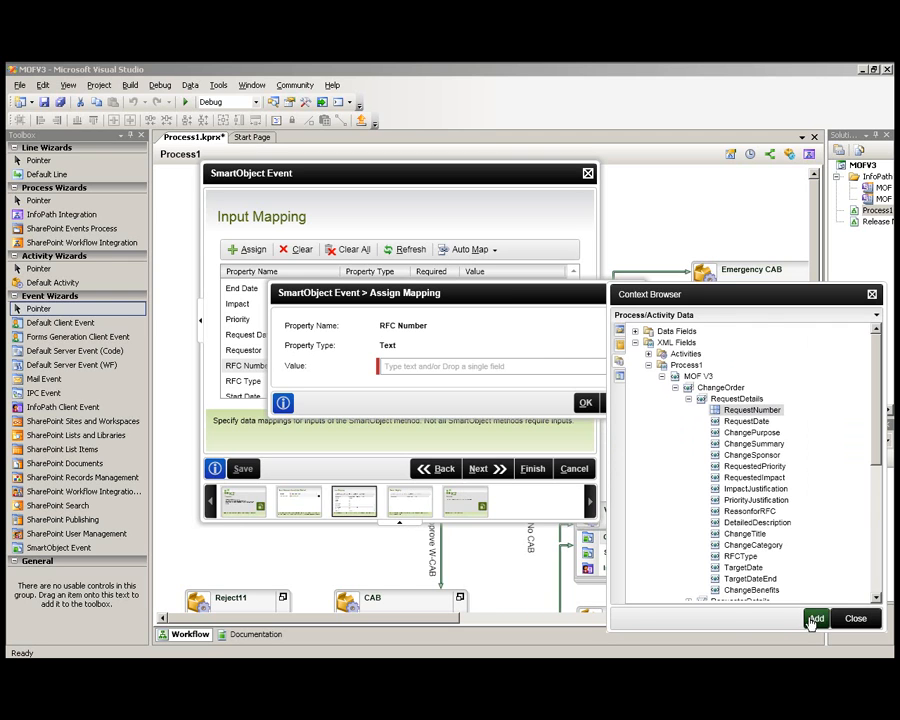
left_click(816, 618)
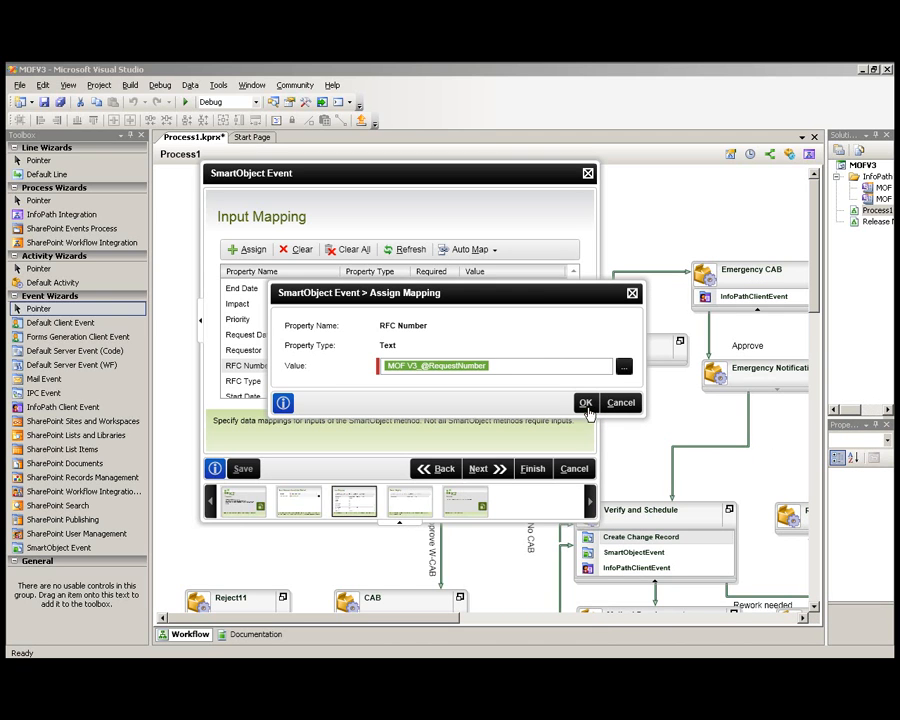
left_click(585, 402)
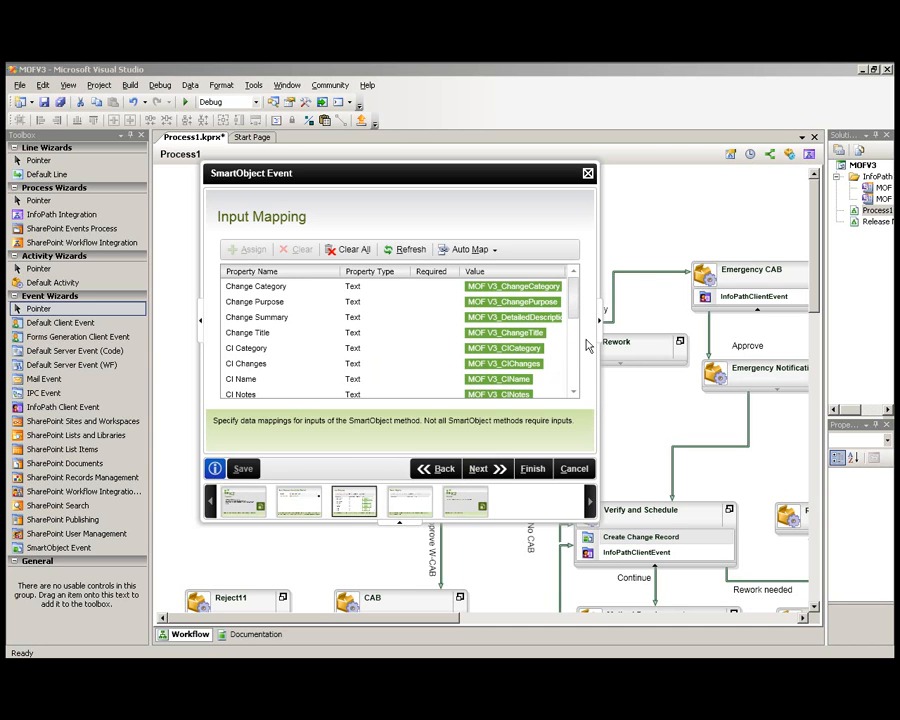
Step: Review input mappings through Start Date and Requestor, then continue the wizard
scroll("down", 3)
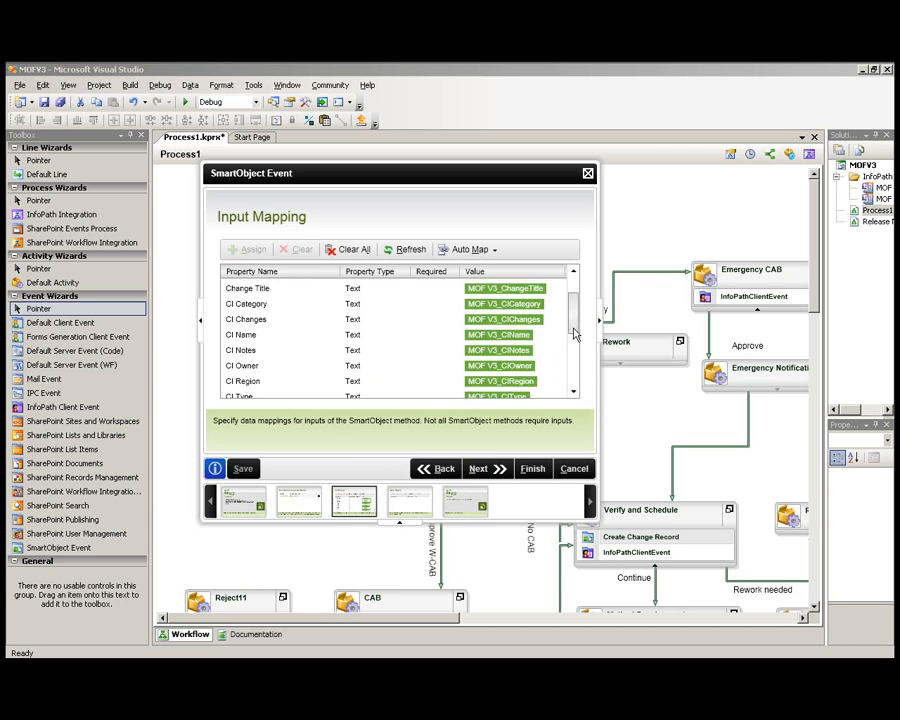
scroll("down", 3)
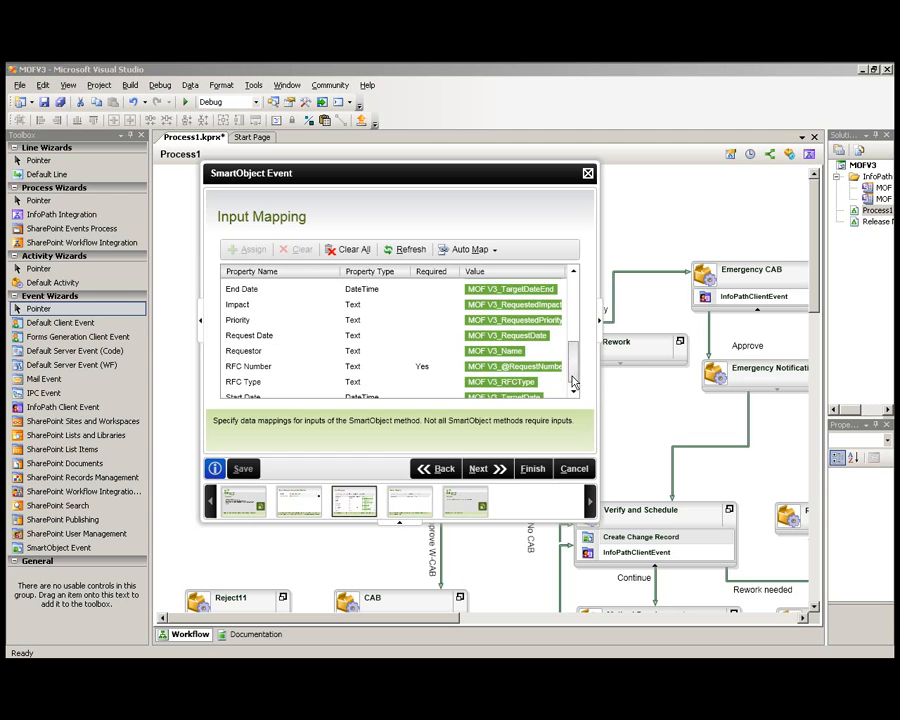
scroll("down", 3)
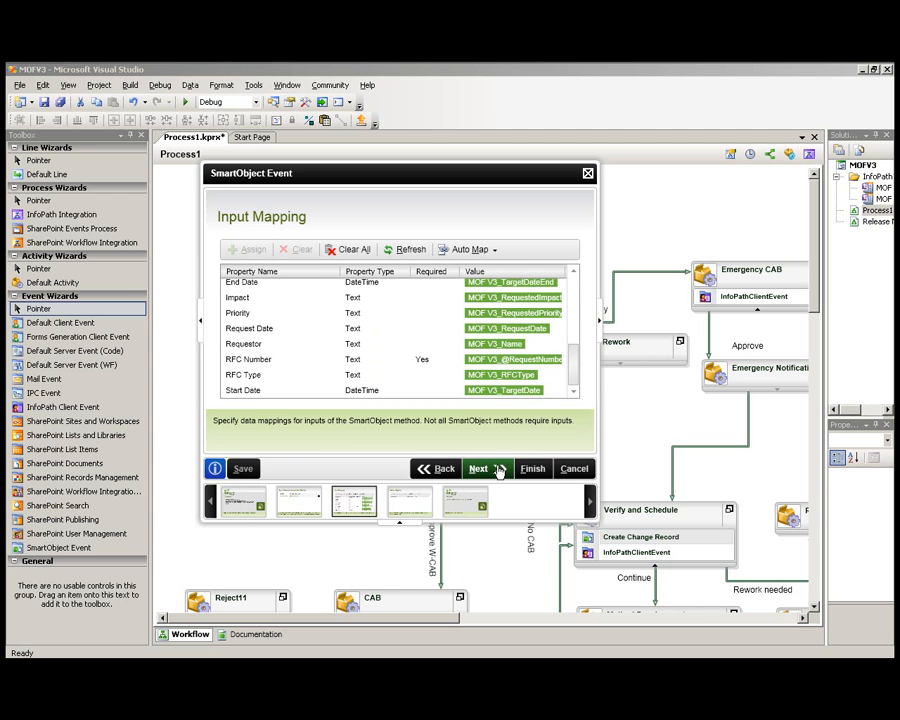
left_click(478, 468)
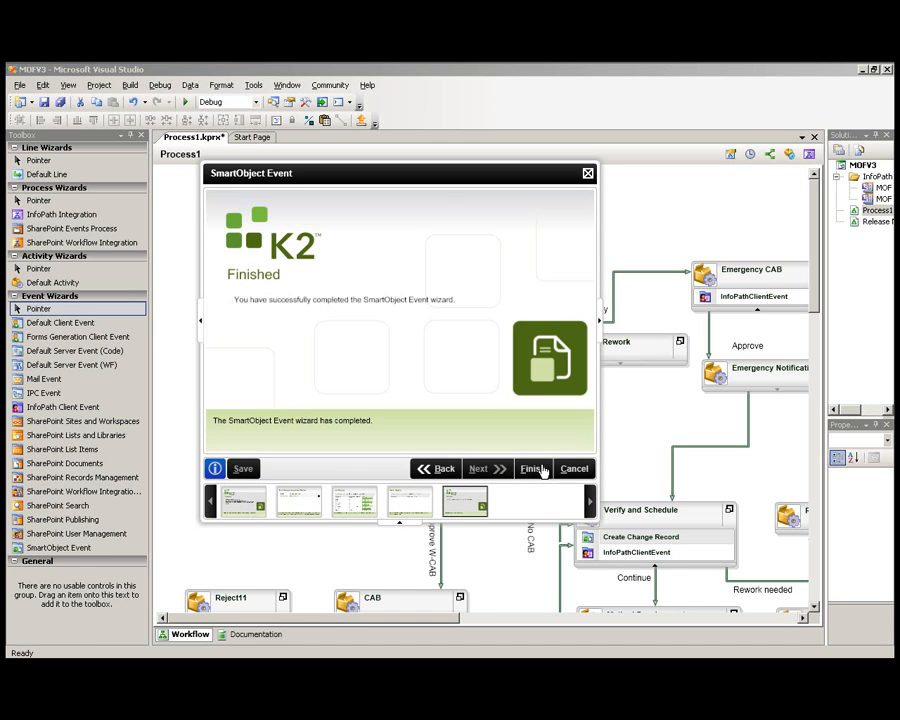
Step: Finish the SmartObject Event wizard and return to the workflow
left_click(533, 468)
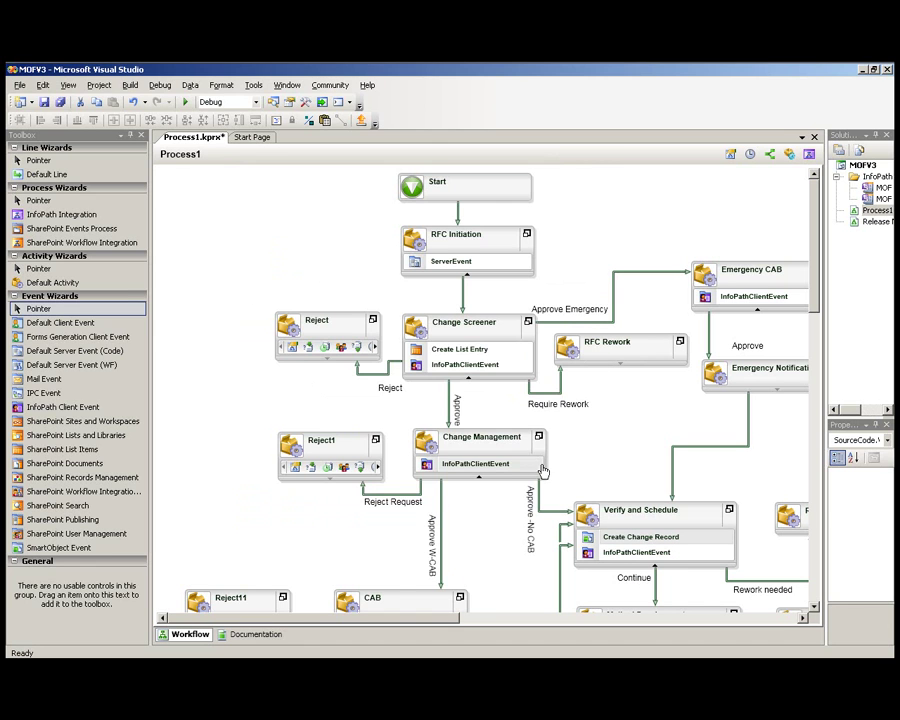